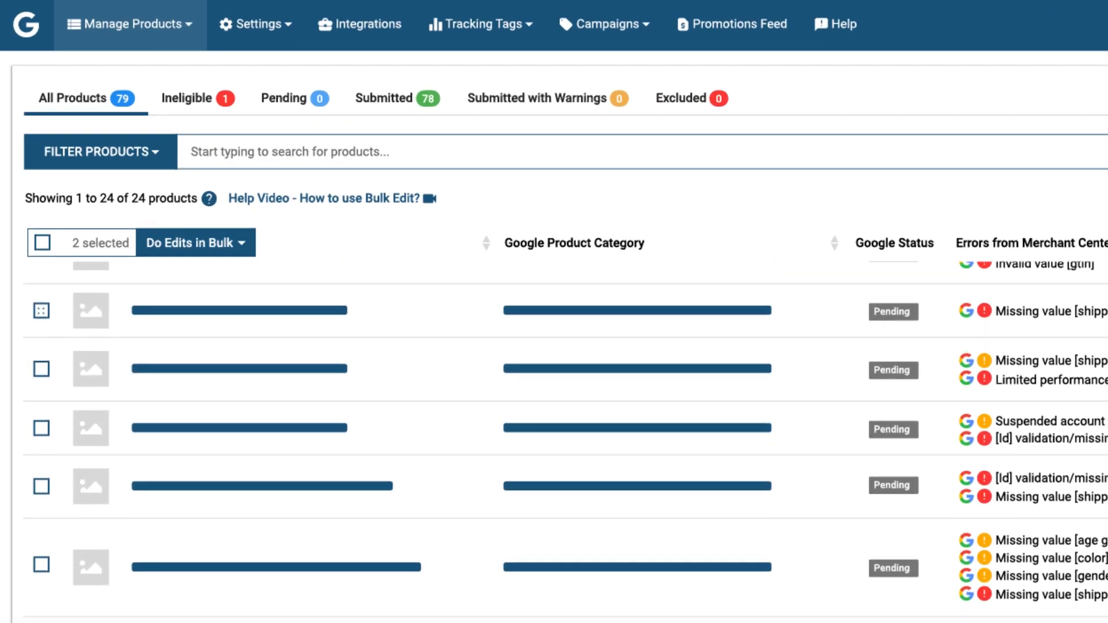
Step: Show the Tracking Tags menu with Google remarketing, Microsoft UET and Facebook Pixel setups
left_click(196, 242)
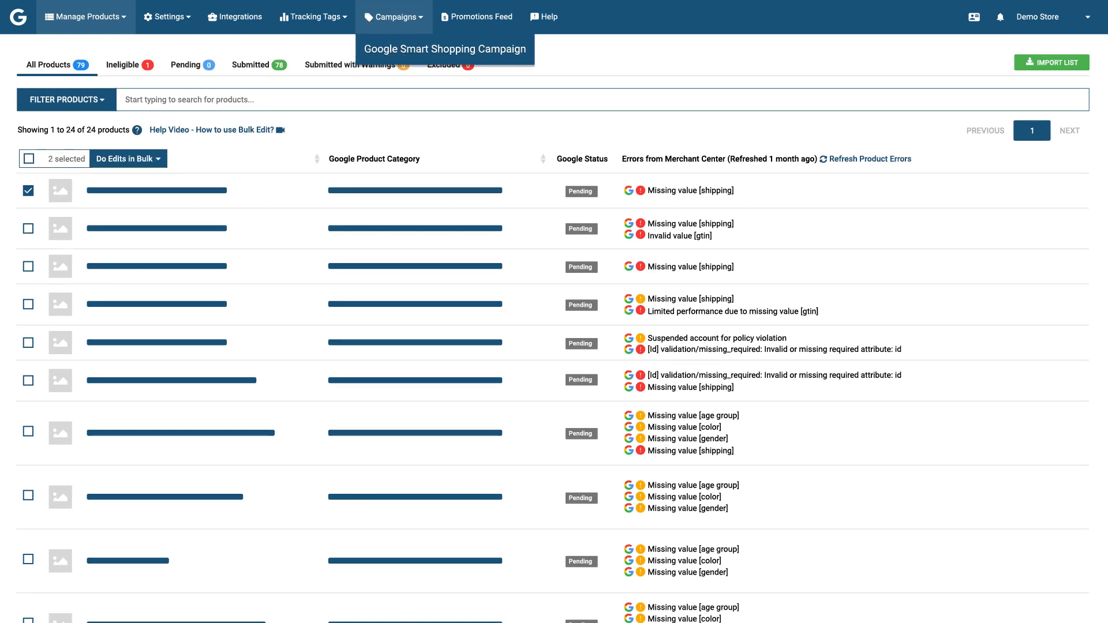
mouse_move(476, 16)
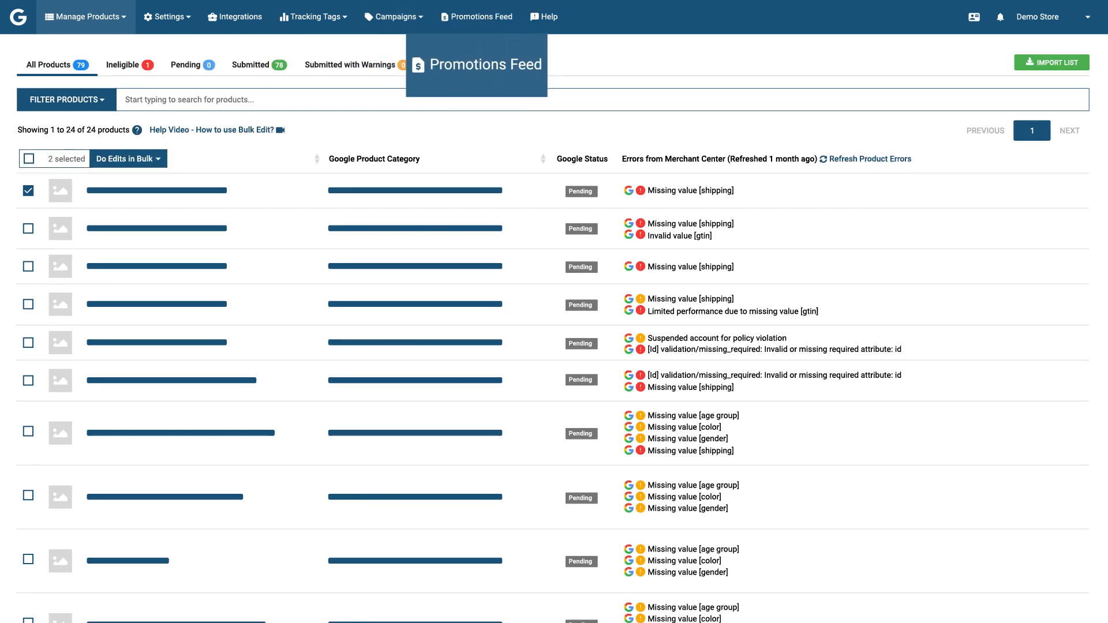
left_click(312, 16)
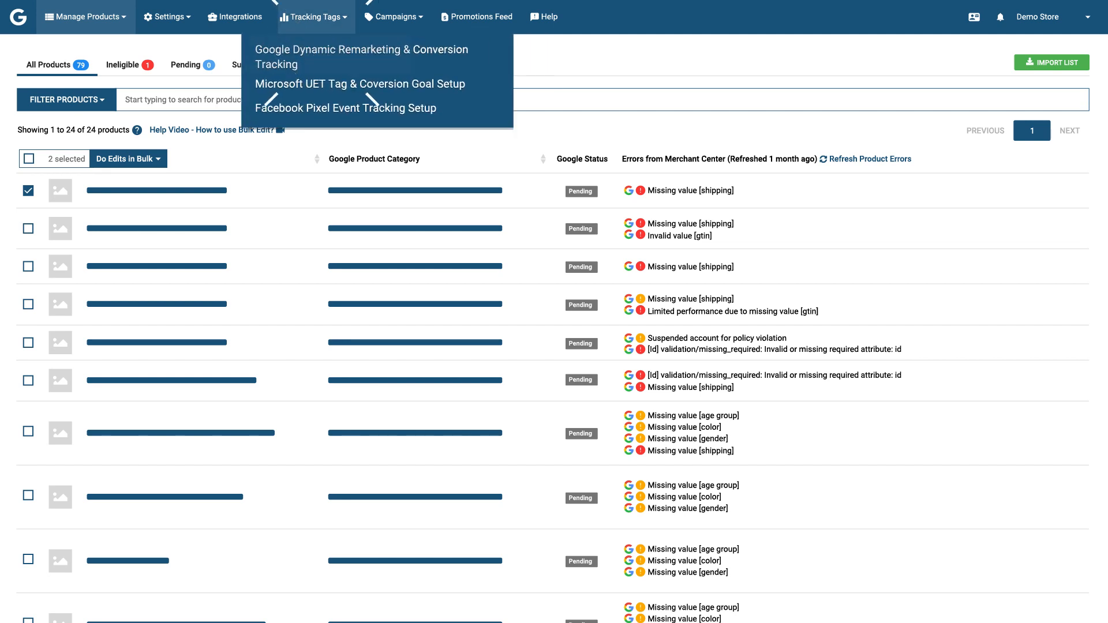